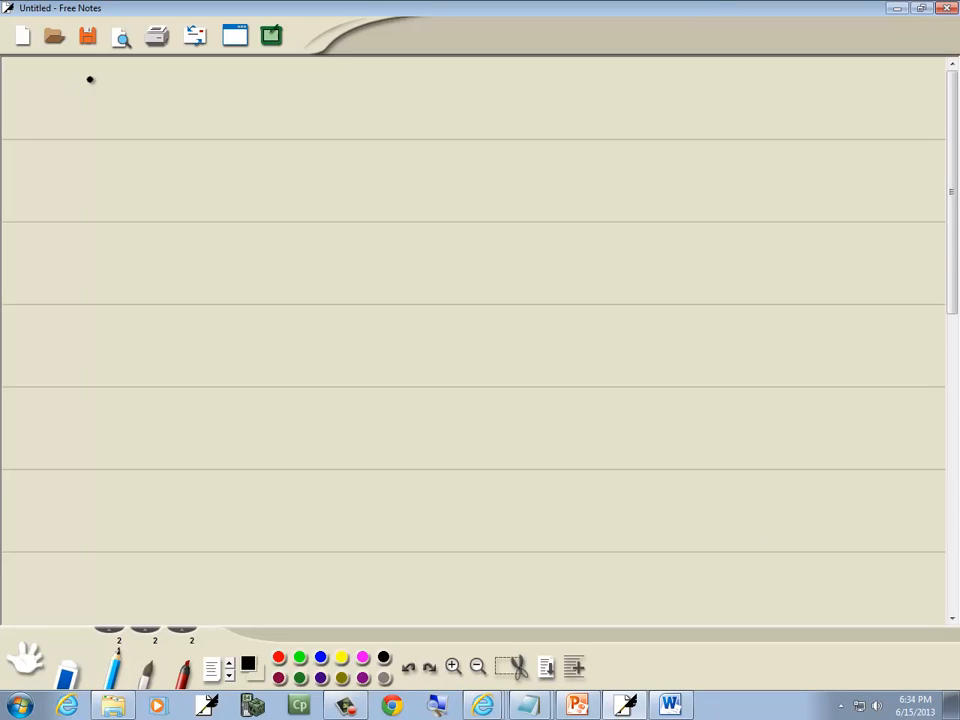
# Handwrite the ordered pairs (2,3), (4,8), (5,9) in braces on the top ruled line.
pyautogui.click(577, 706)
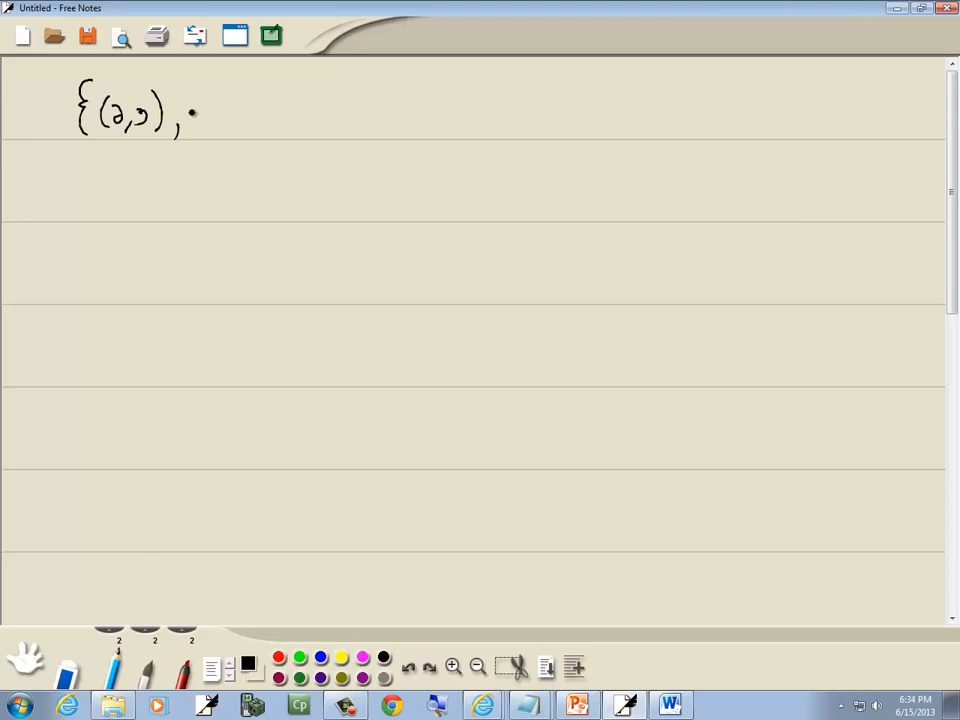
pyautogui.moveTo(195, 115); pyautogui.dragTo(210, 115)
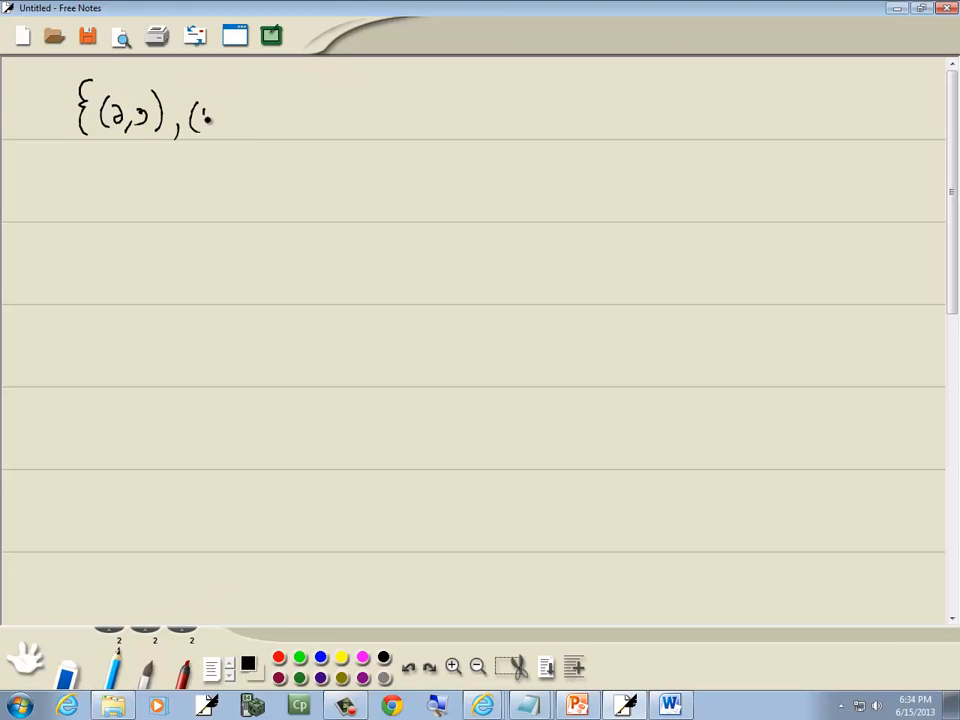
pyautogui.moveTo(185, 110); pyautogui.dragTo(270, 130)
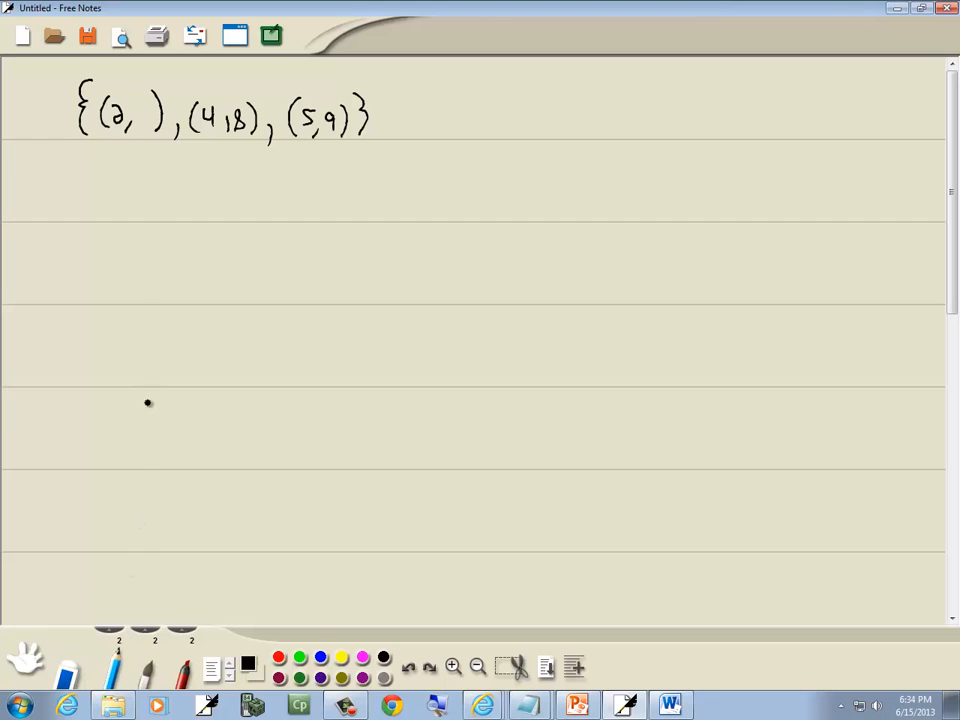
pyautogui.write('3')
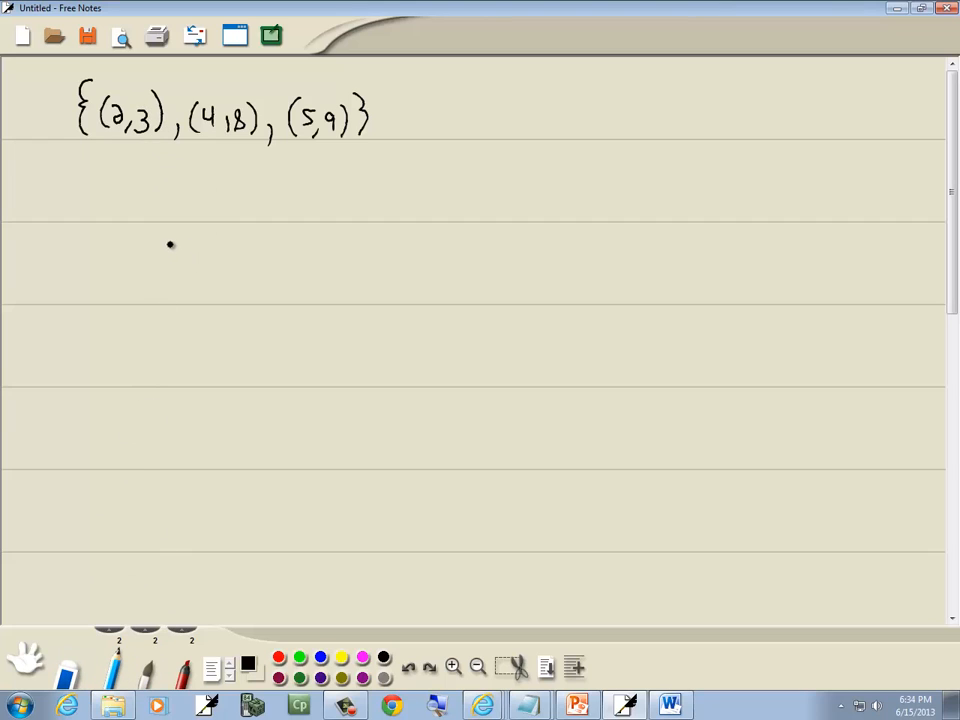
pyautogui.moveTo(105, 170)
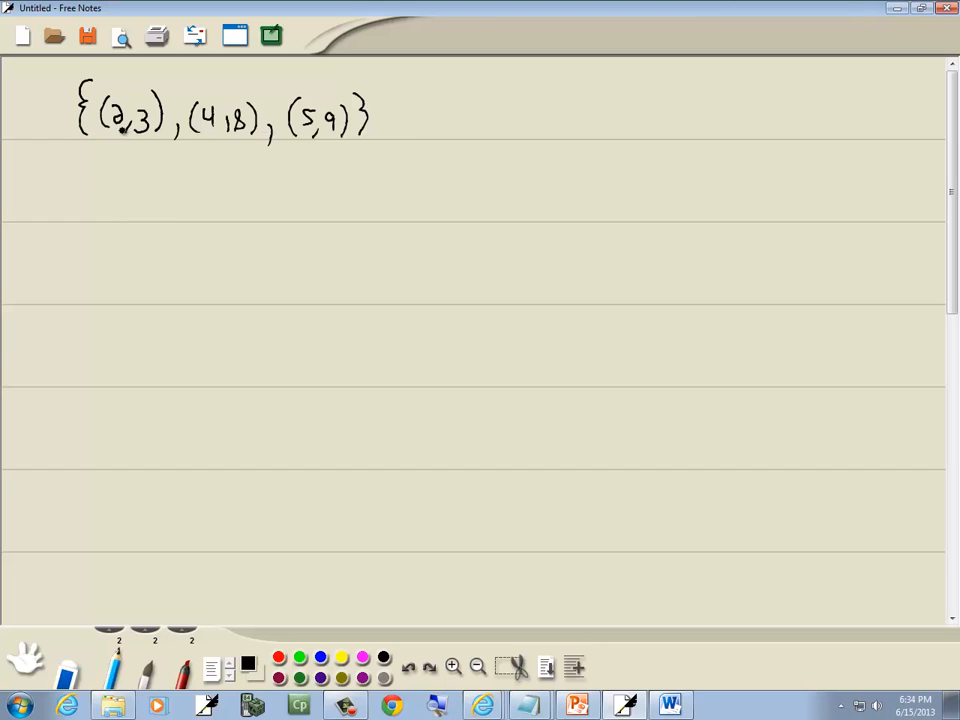
pyautogui.click(170, 189)
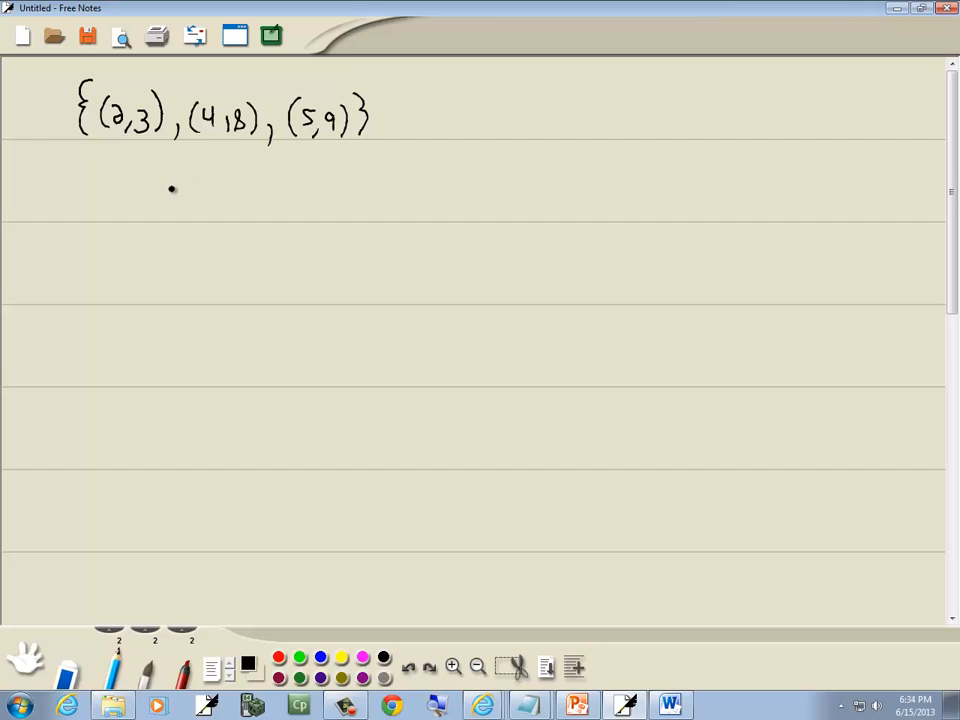
pyautogui.moveTo(165, 185); pyautogui.dragTo(245, 185)
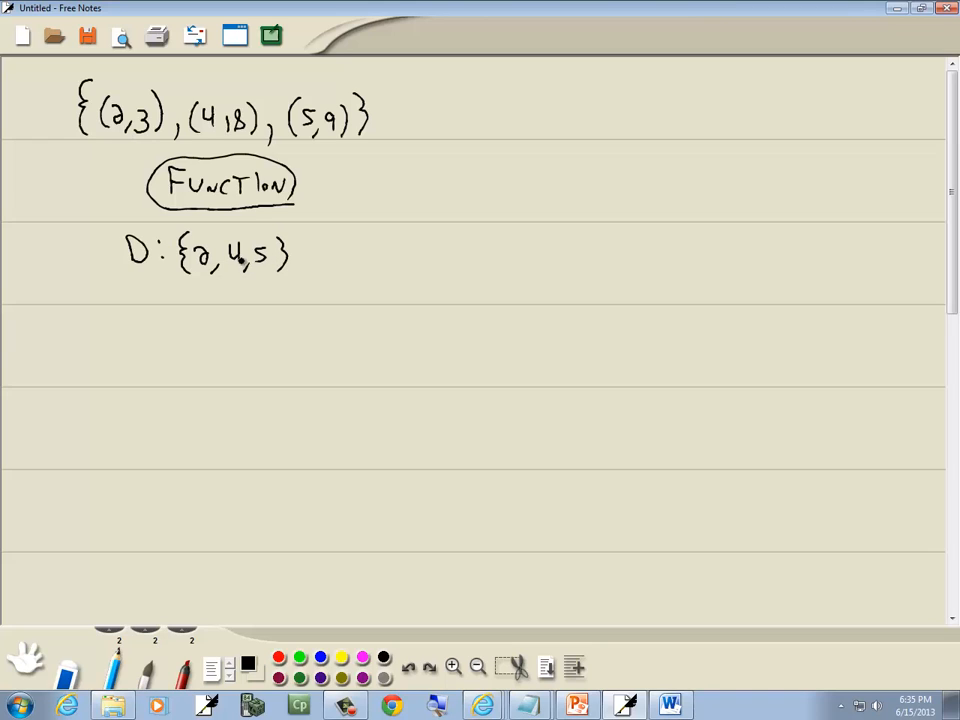
# Write "R" below the domain line to start the range entry.
pyautogui.write('R')
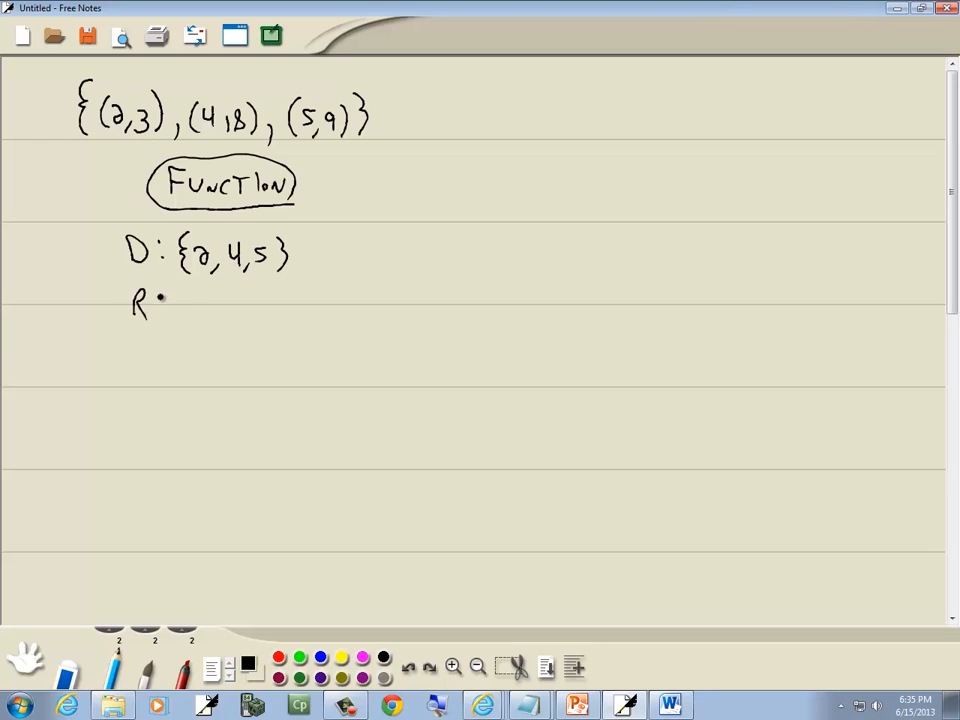